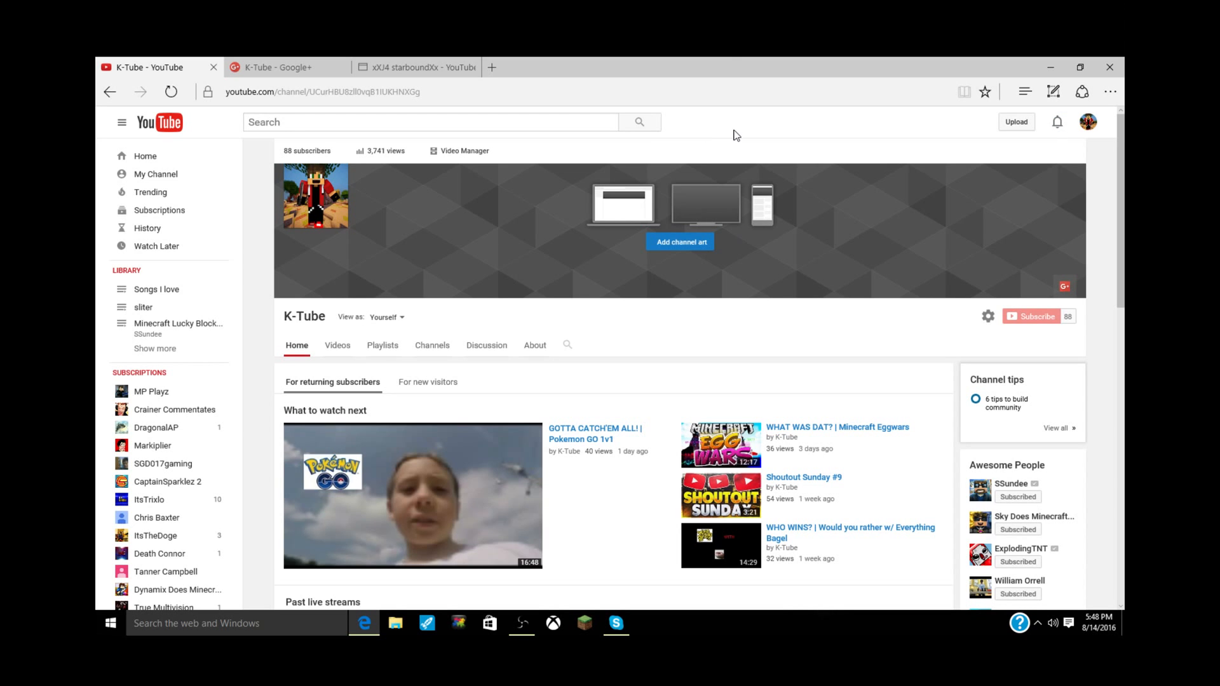
{"action": "mouse_move", "coordinate": [731, 178]}
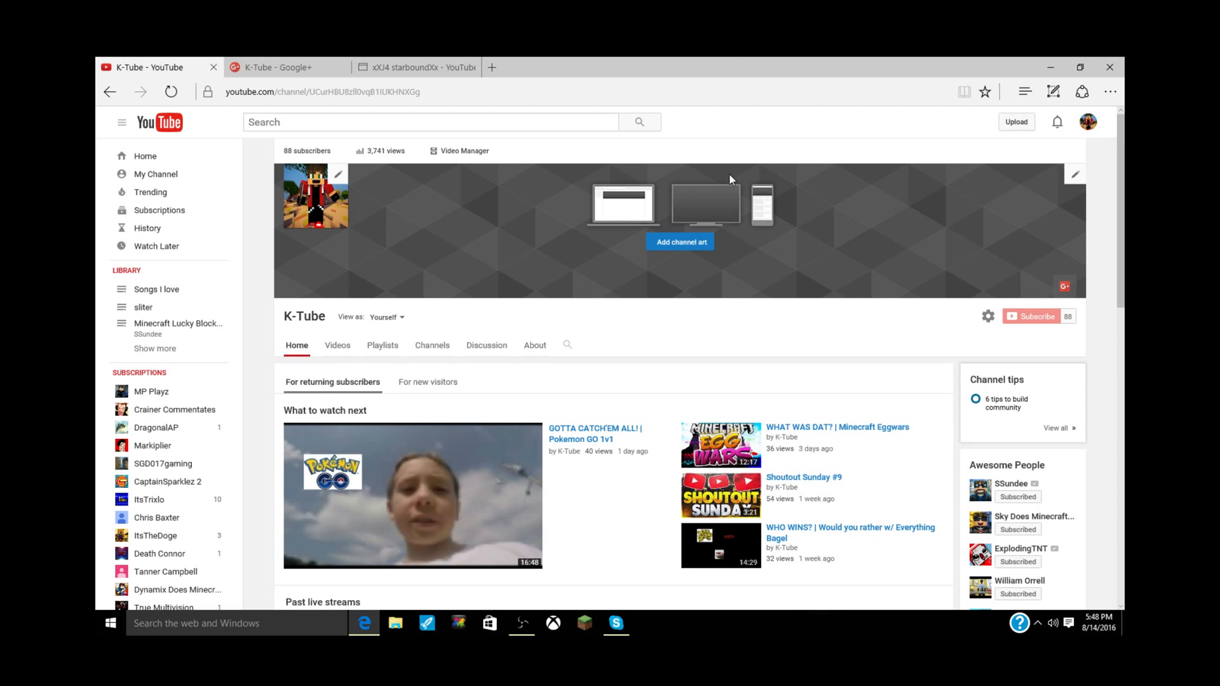
{"action": "mouse_move", "coordinate": [736, 197]}
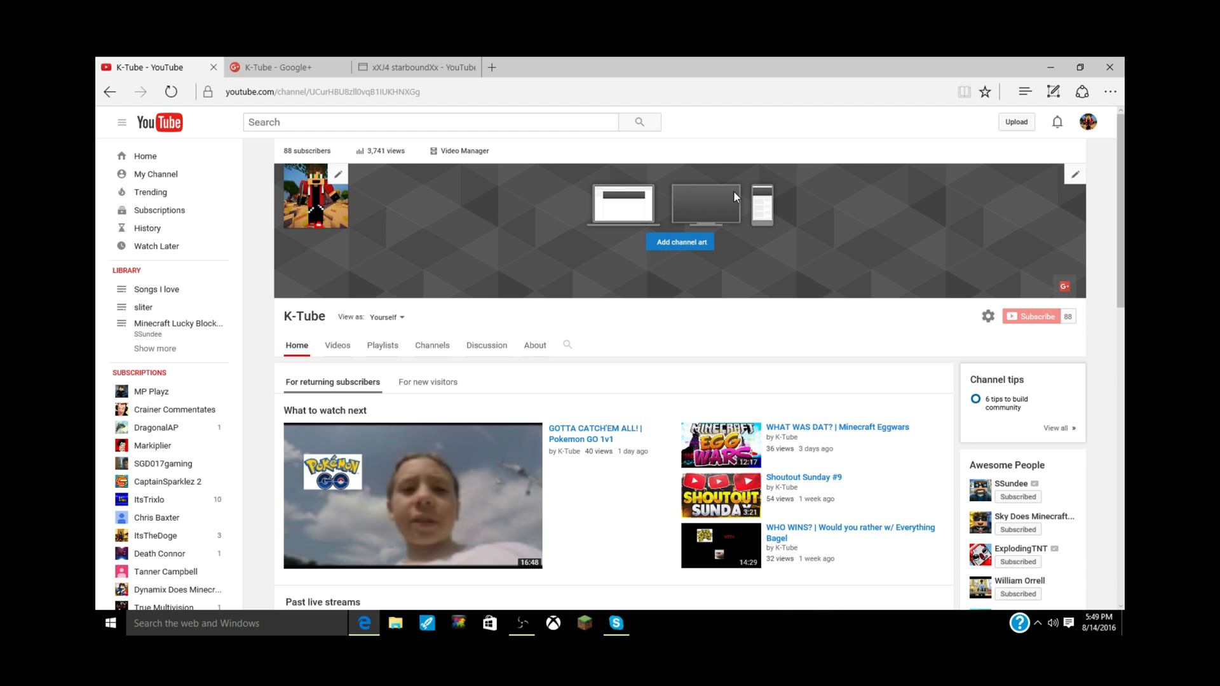
{"action": "mouse_move", "coordinate": [728, 194]}
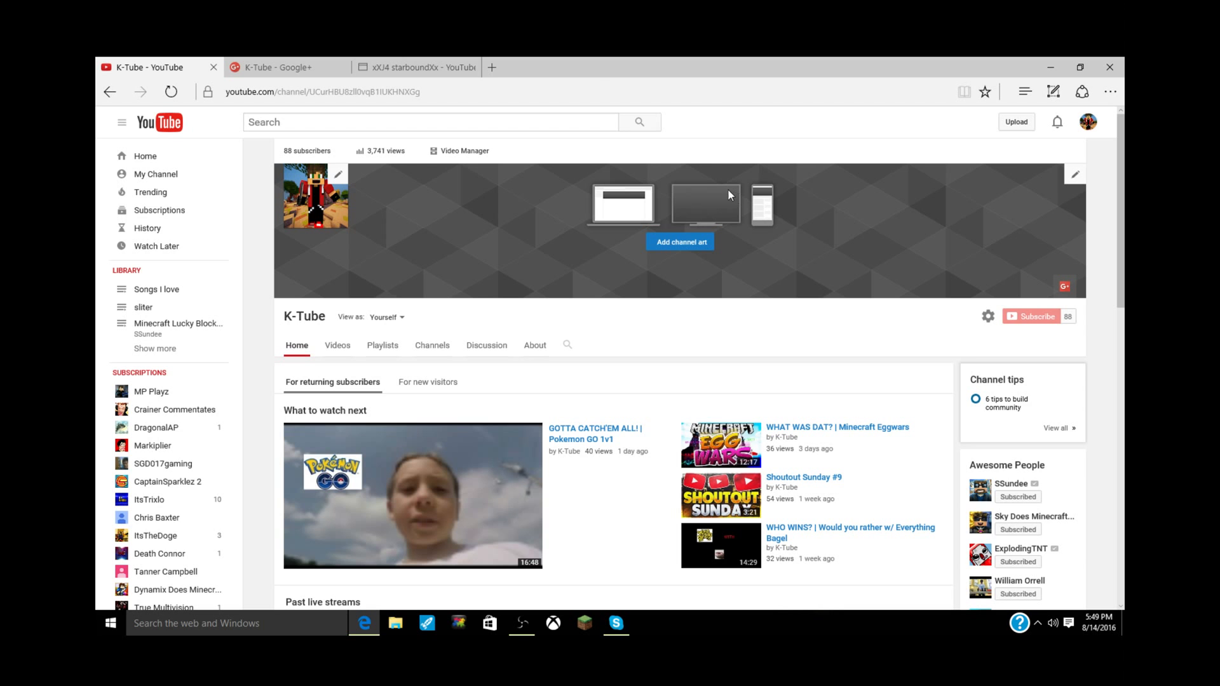
{"action": "mouse_move", "coordinate": [269, 66]}
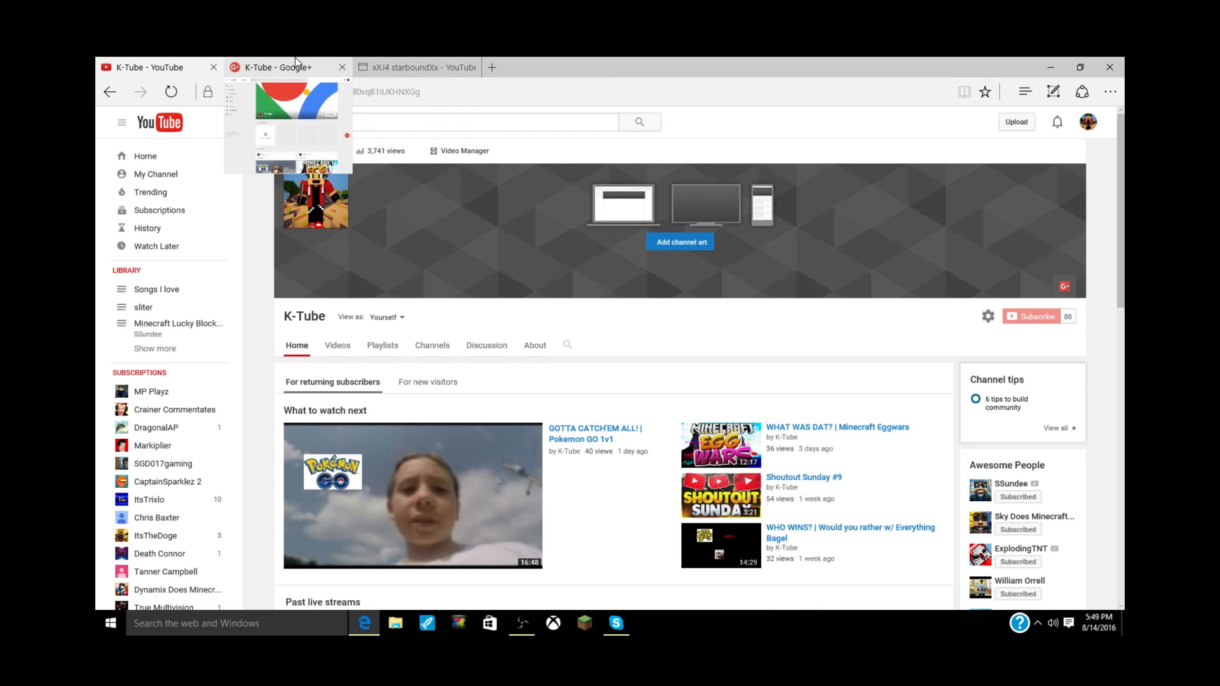
- Browse the K-Tube Google+ profile's posts, including shared Pokemon GO and Minecraft Egg Wars videos
{"action": "left_click", "coordinate": [279, 66]}
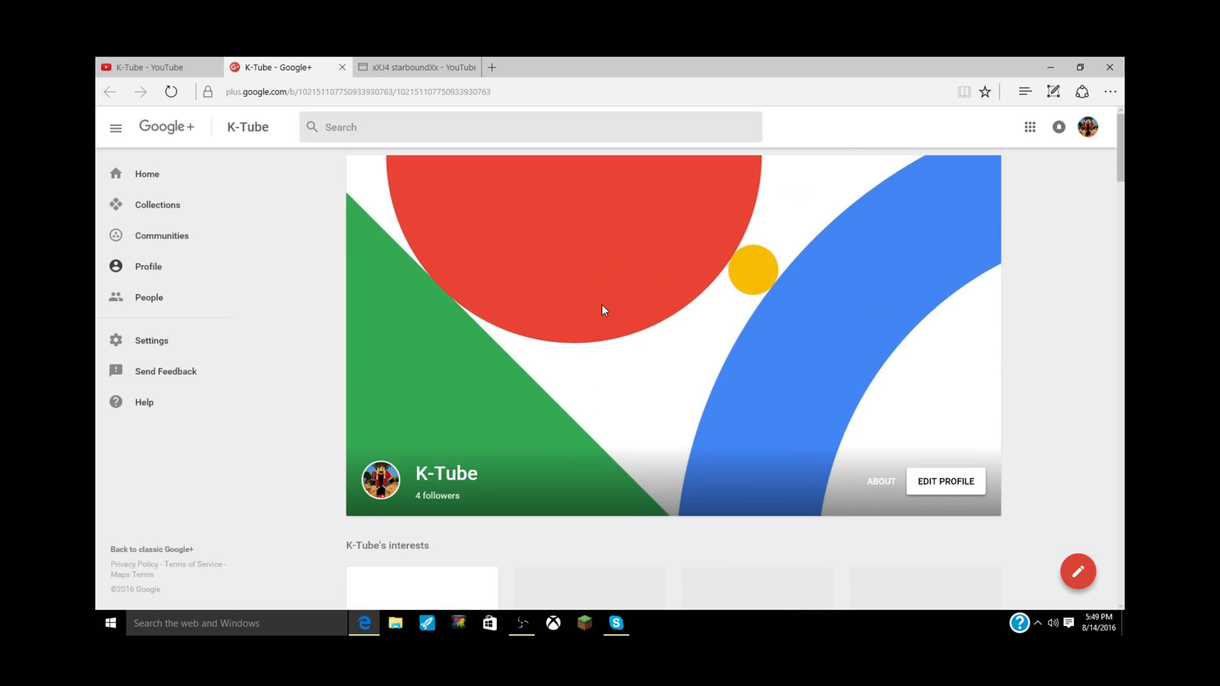
{"action": "scroll", "scroll_direction": "down", "scroll_amount": 3}
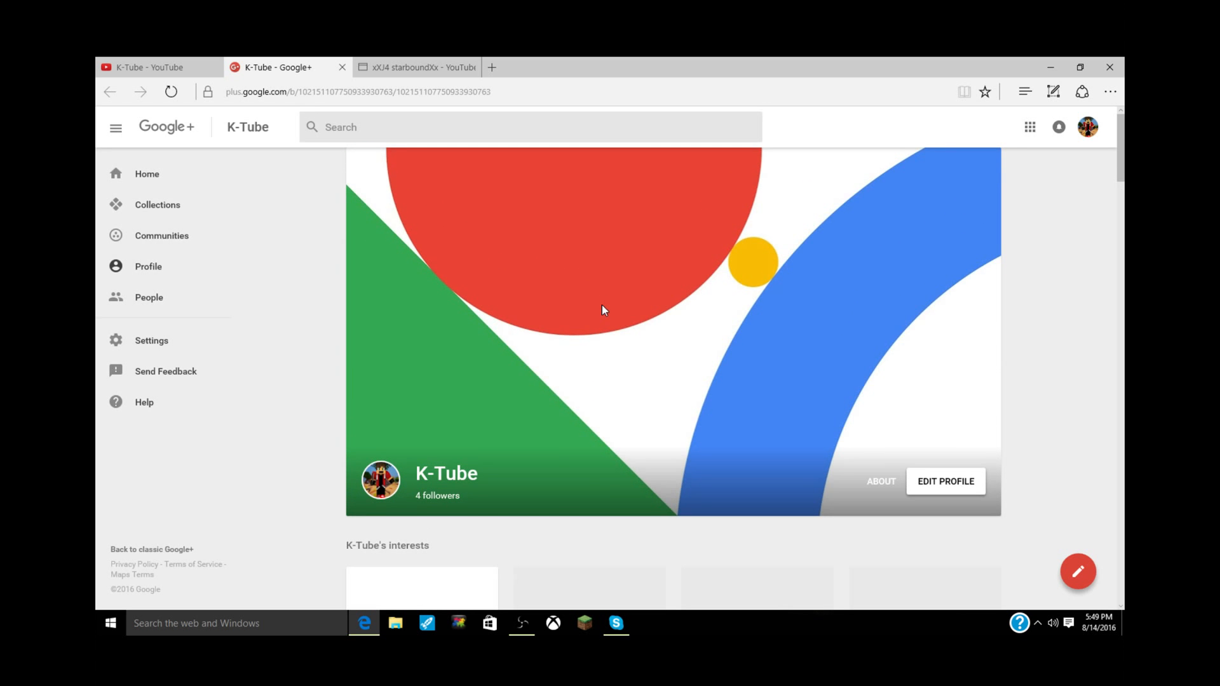
{"action": "scroll", "scroll_direction": "down", "scroll_amount": 3}
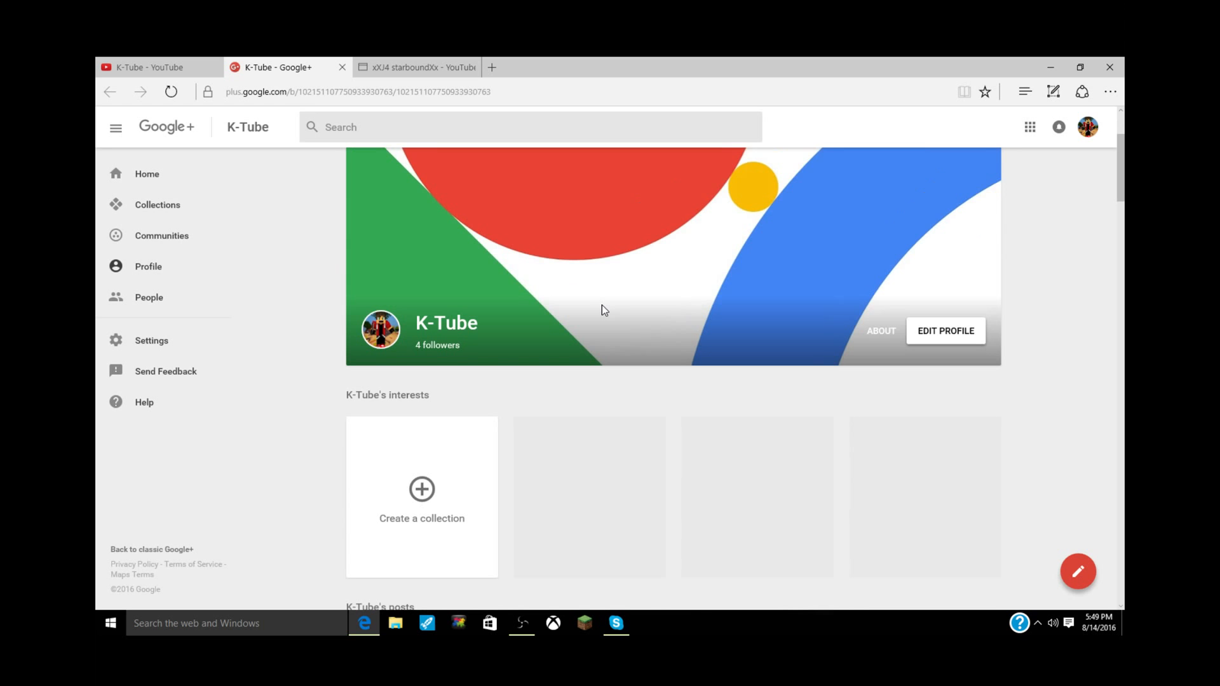
{"action": "scroll", "scroll_direction": "down", "scroll_amount": 3}
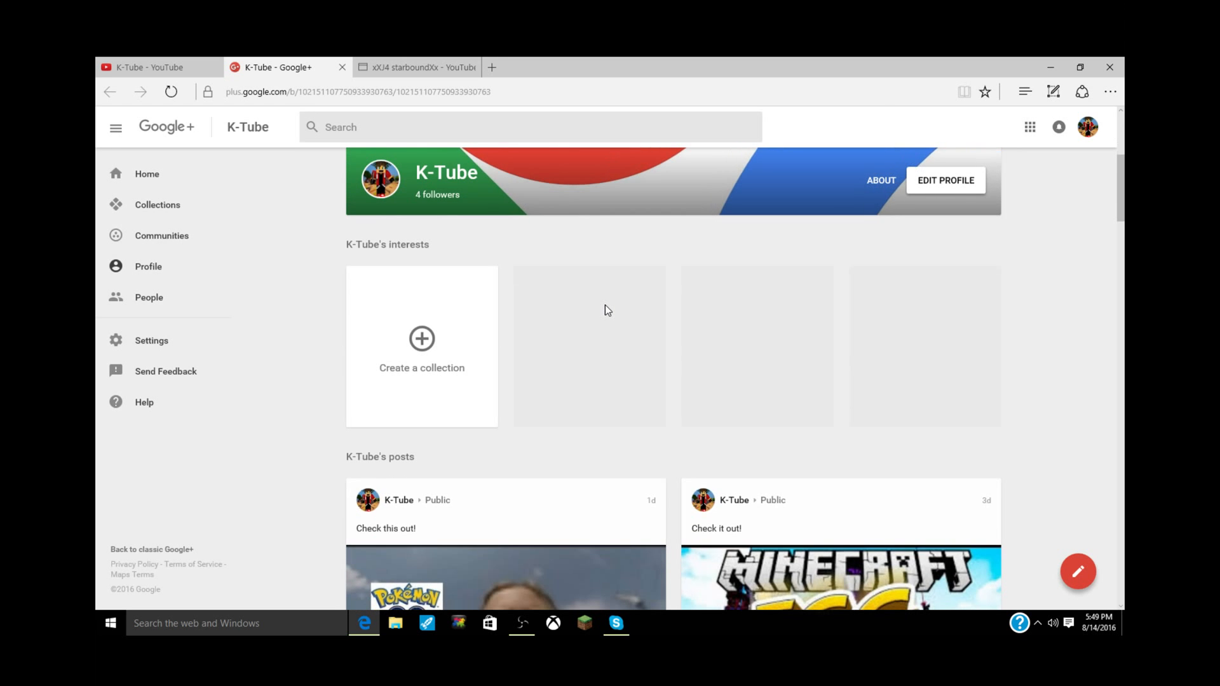
{"action": "scroll", "scroll_direction": "down", "scroll_amount": 3}
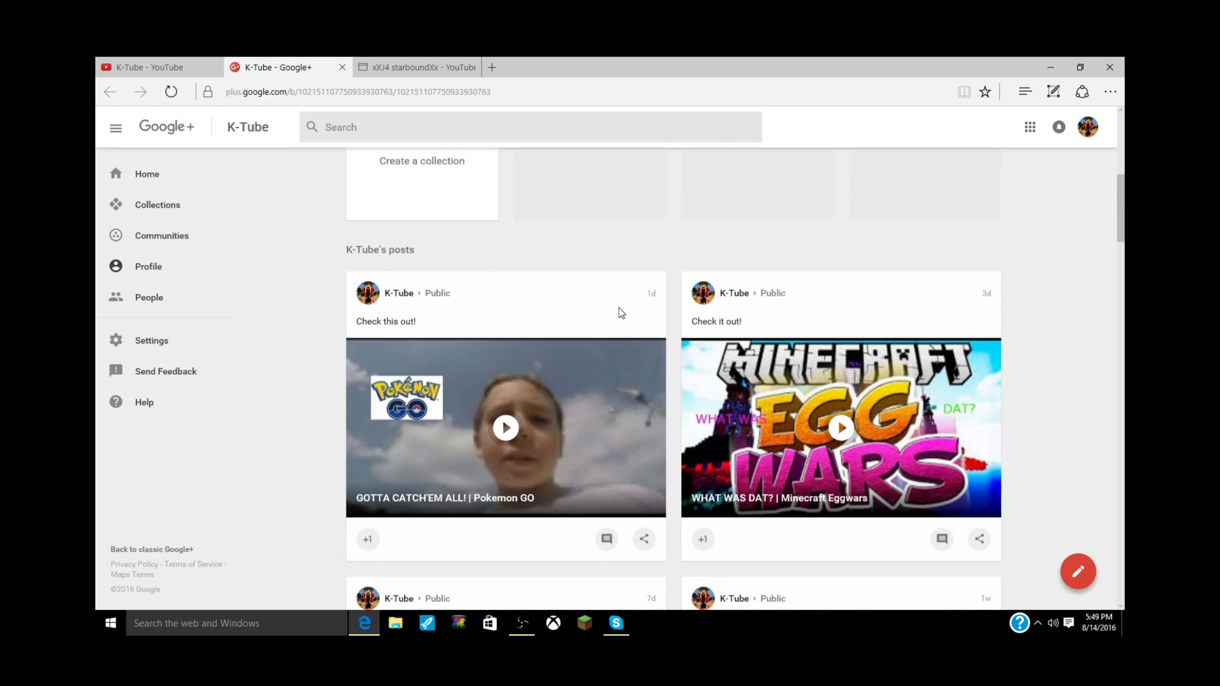
{"action": "scroll", "scroll_direction": "down", "scroll_amount": 3}
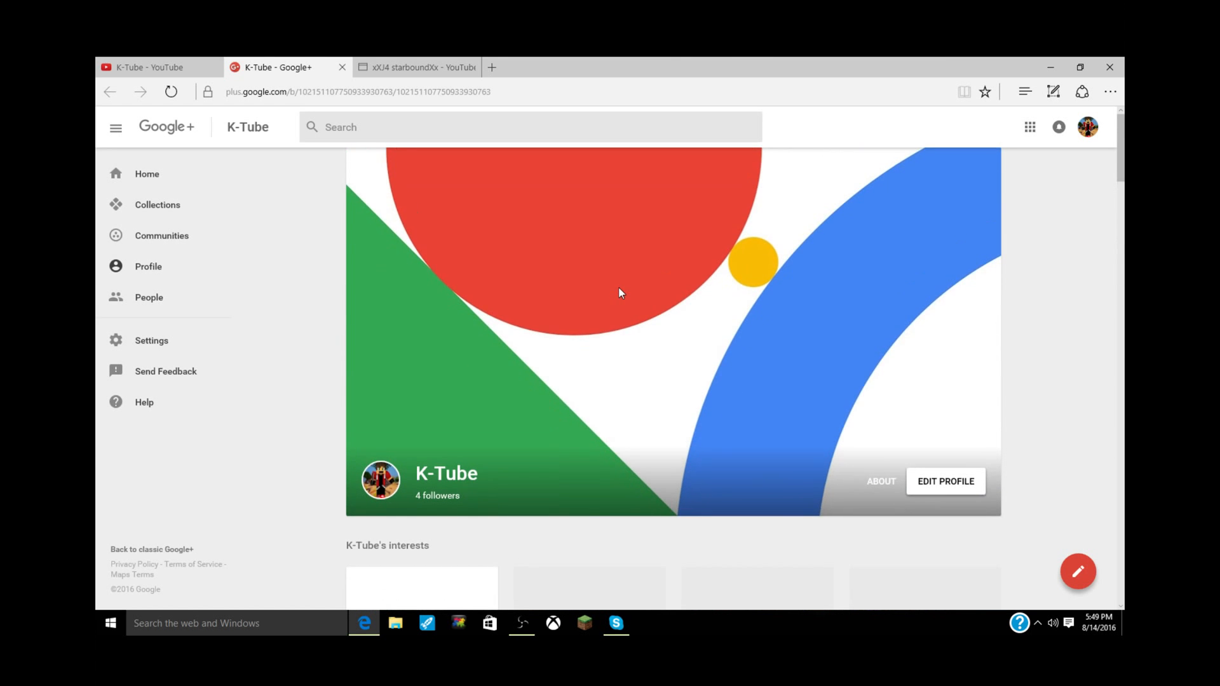
{"action": "scroll", "scroll_direction": "down", "scroll_amount": 3}
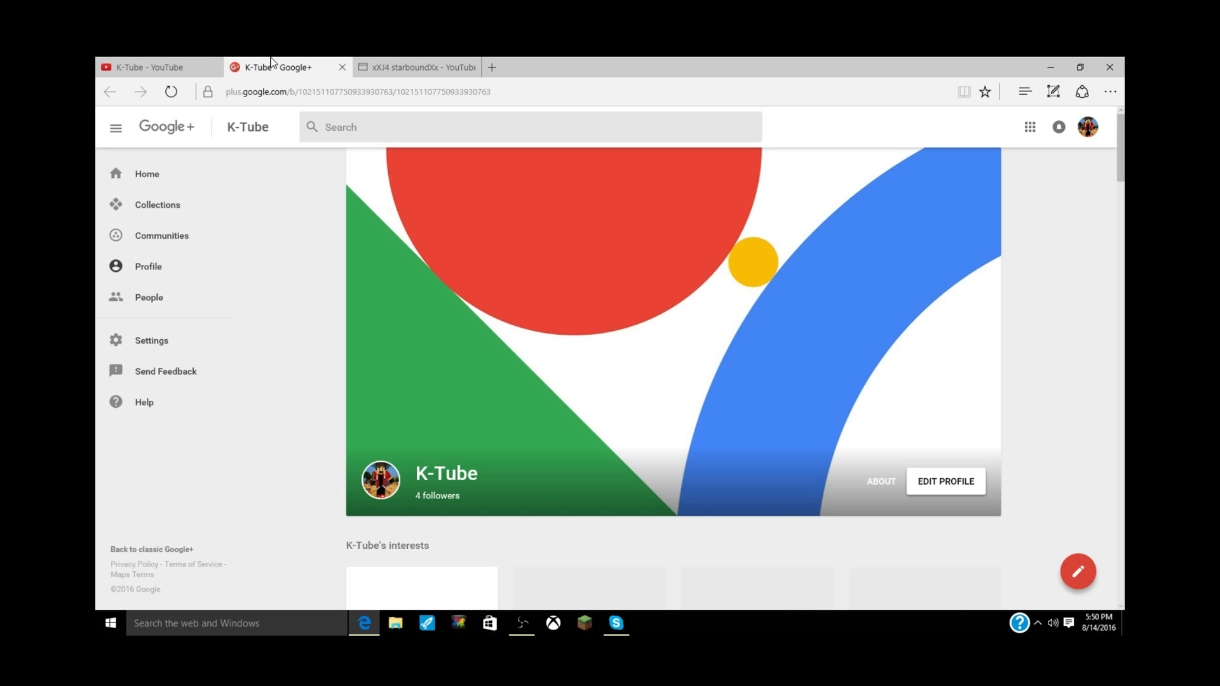
- Switch from Google+ to the xXJ4 starboundXx YouTube channel page with its recent uploads
{"action": "left_click", "coordinate": [417, 66]}
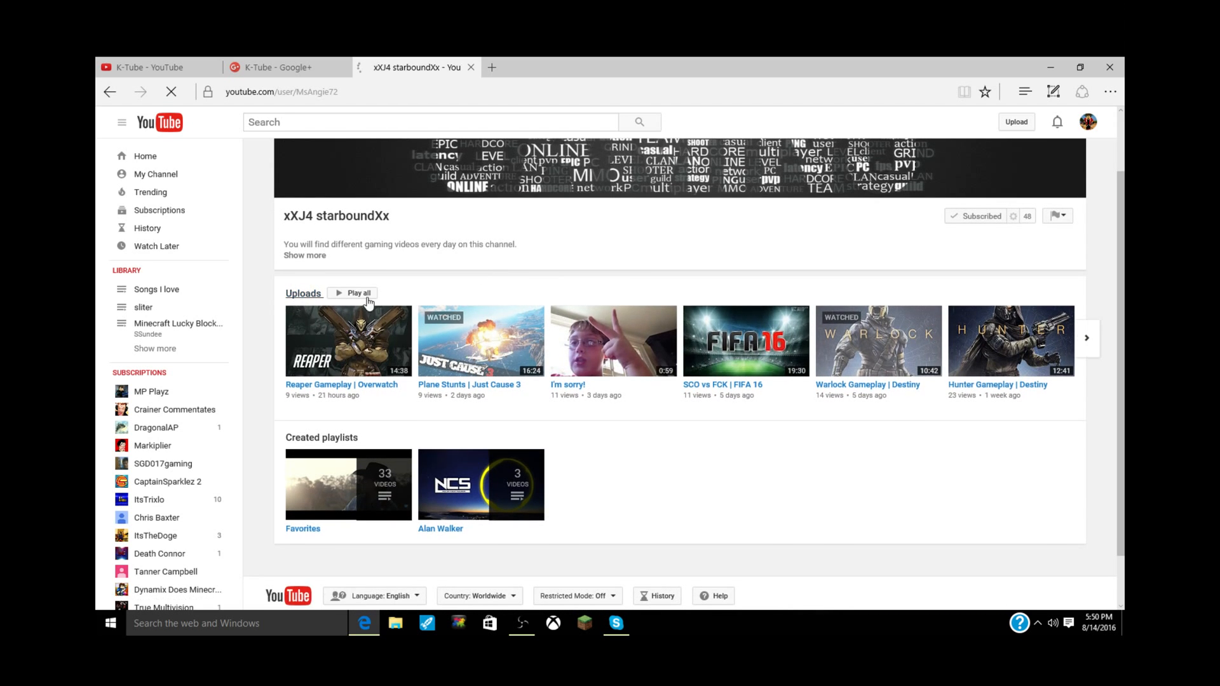
- Browse the xXJ4 starboundXx Uploads grid of gaming videos and return to the newest uploads
{"action": "left_click", "coordinate": [303, 292]}
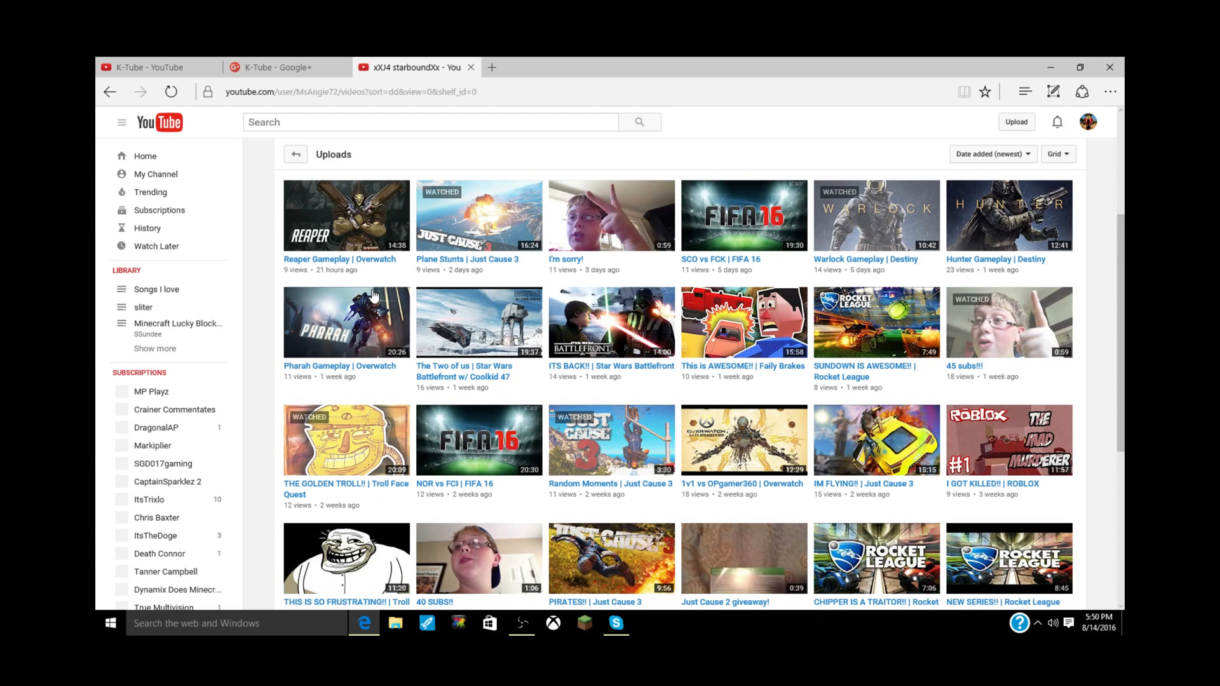
{"action": "mouse_move", "coordinate": [447, 329]}
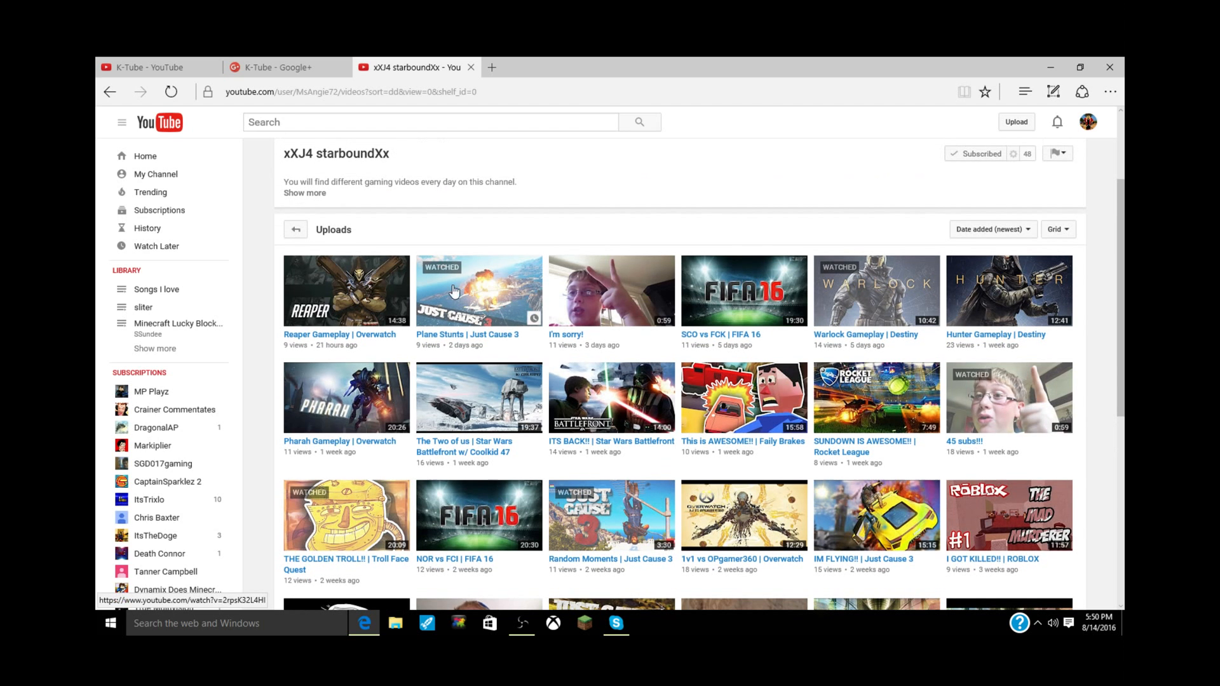
{"action": "mouse_move", "coordinate": [755, 317]}
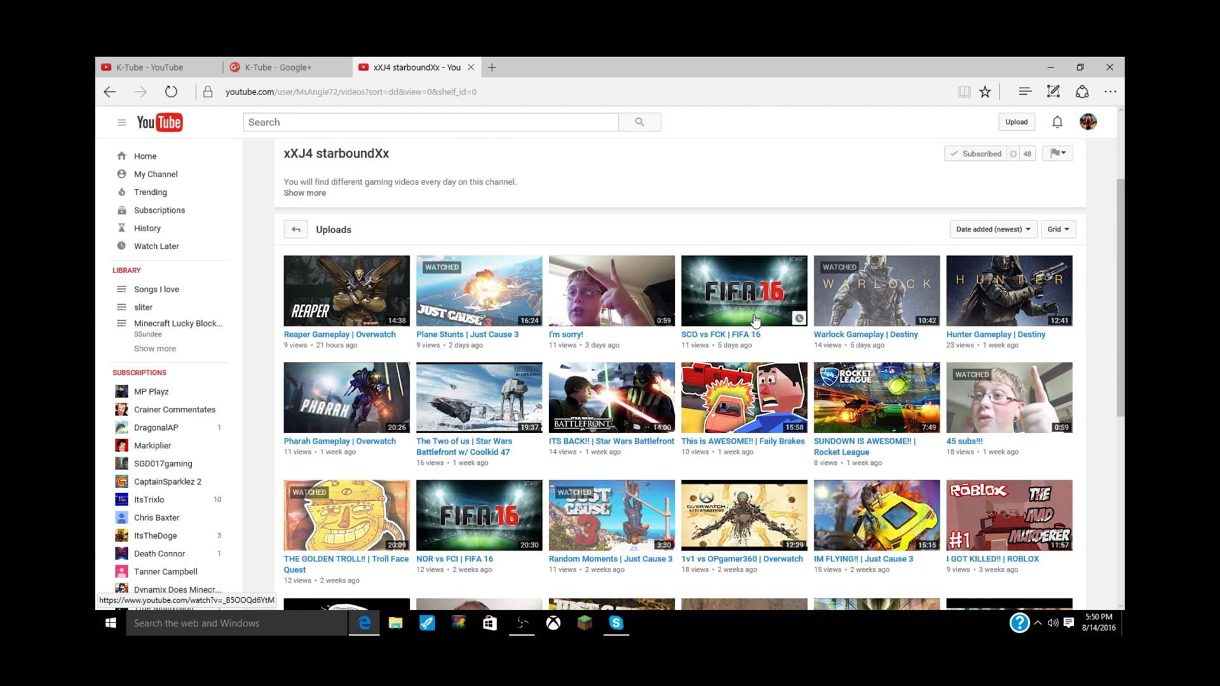
{"action": "mouse_move", "coordinate": [913, 317]}
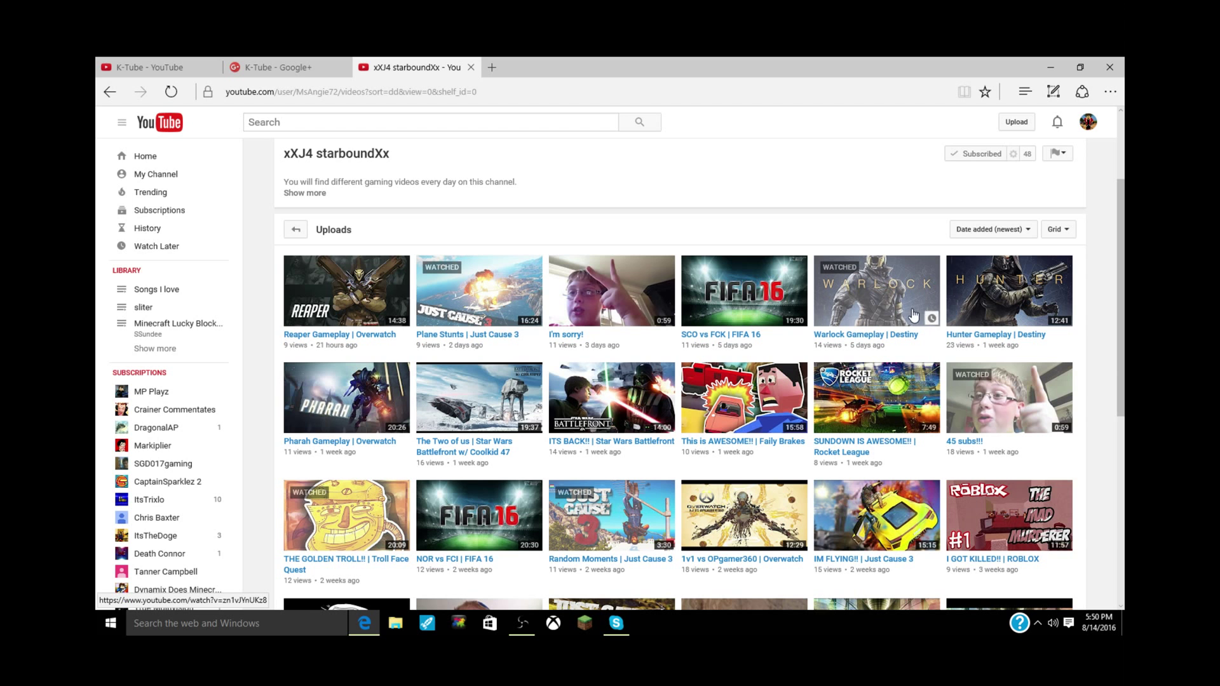
{"action": "scroll", "scroll_direction": "down", "scroll_amount": 3}
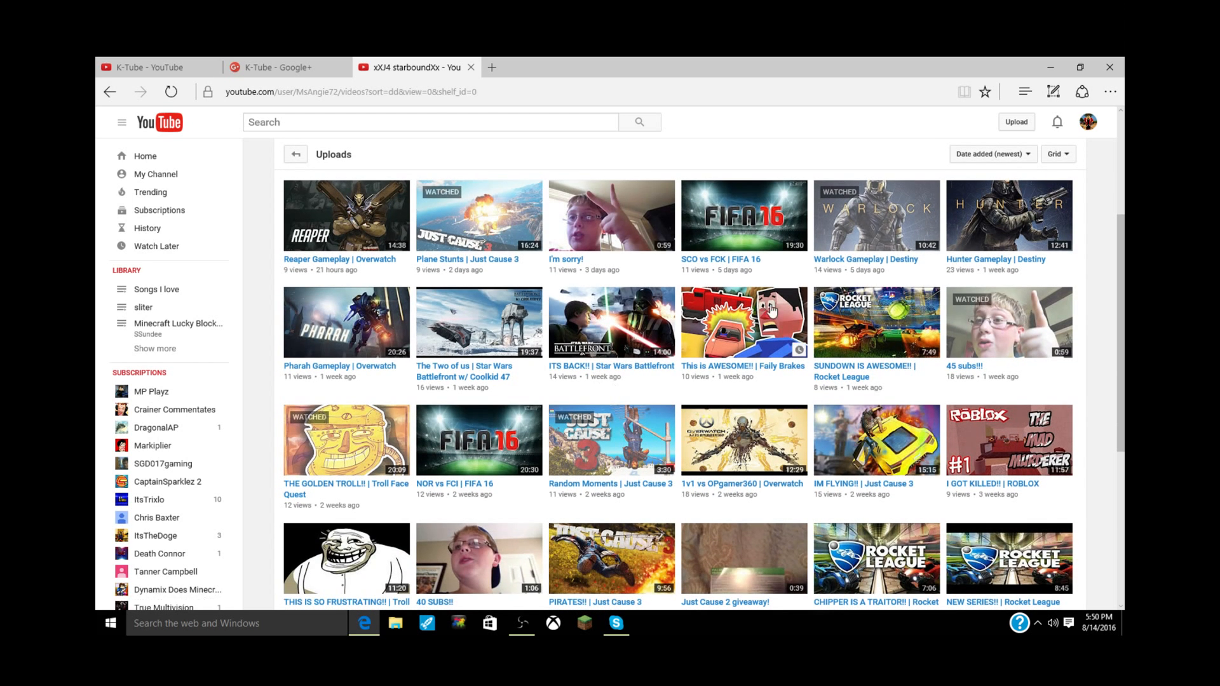
{"action": "scroll", "scroll_direction": "down", "scroll_amount": 3}
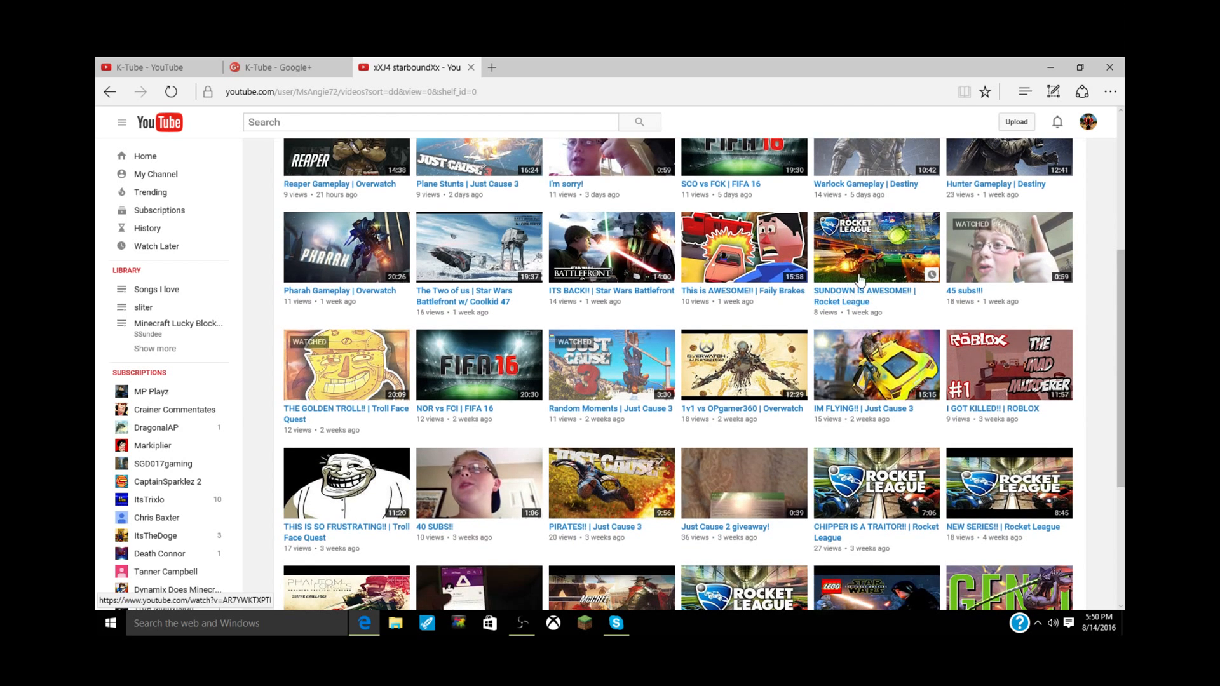
{"action": "mouse_move", "coordinate": [460, 359]}
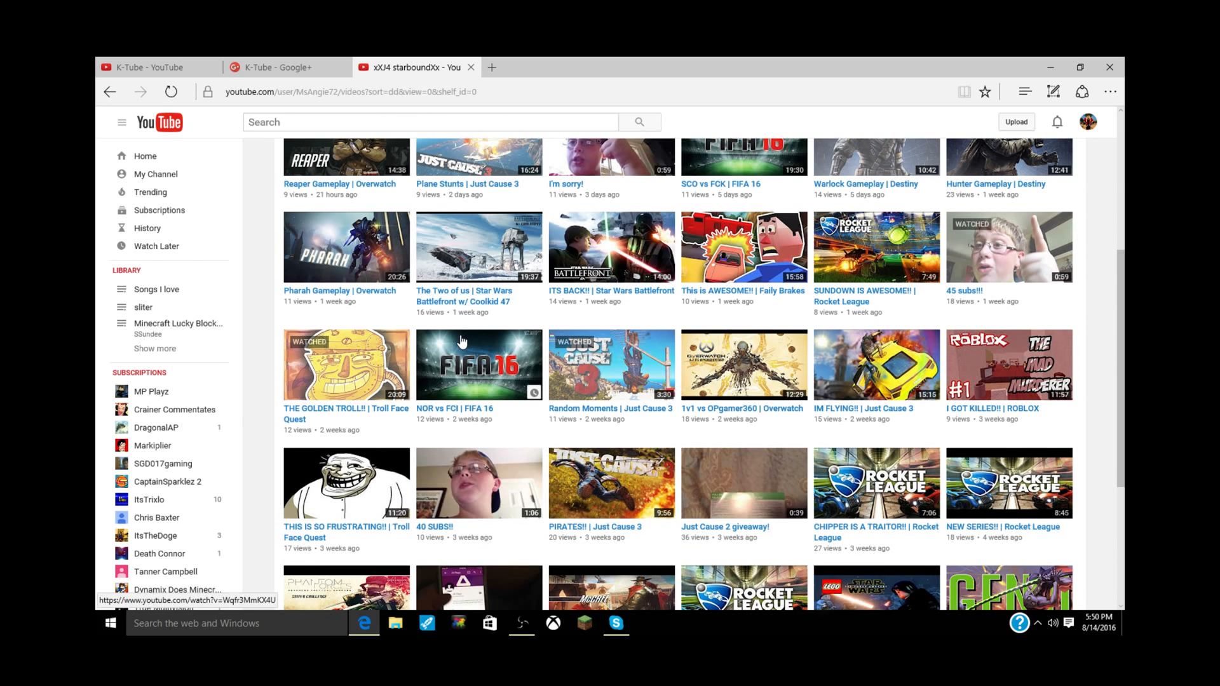
{"action": "scroll", "scroll_direction": "down", "scroll_amount": 3}
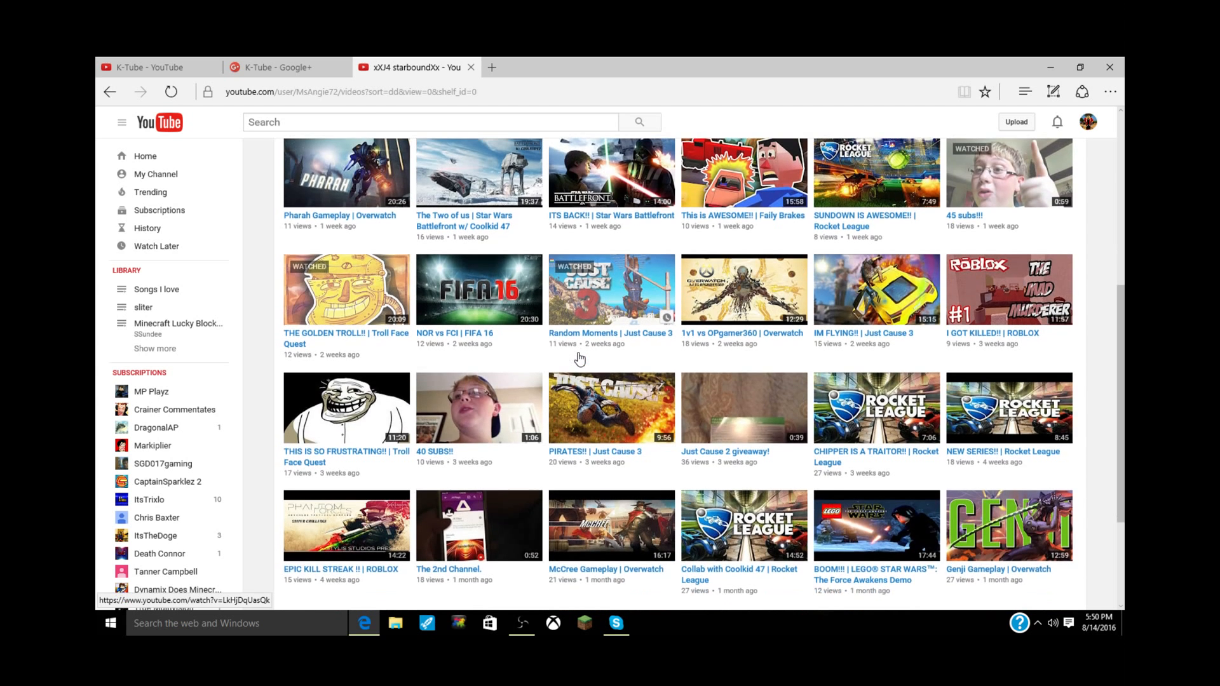
{"action": "mouse_move", "coordinate": [973, 318]}
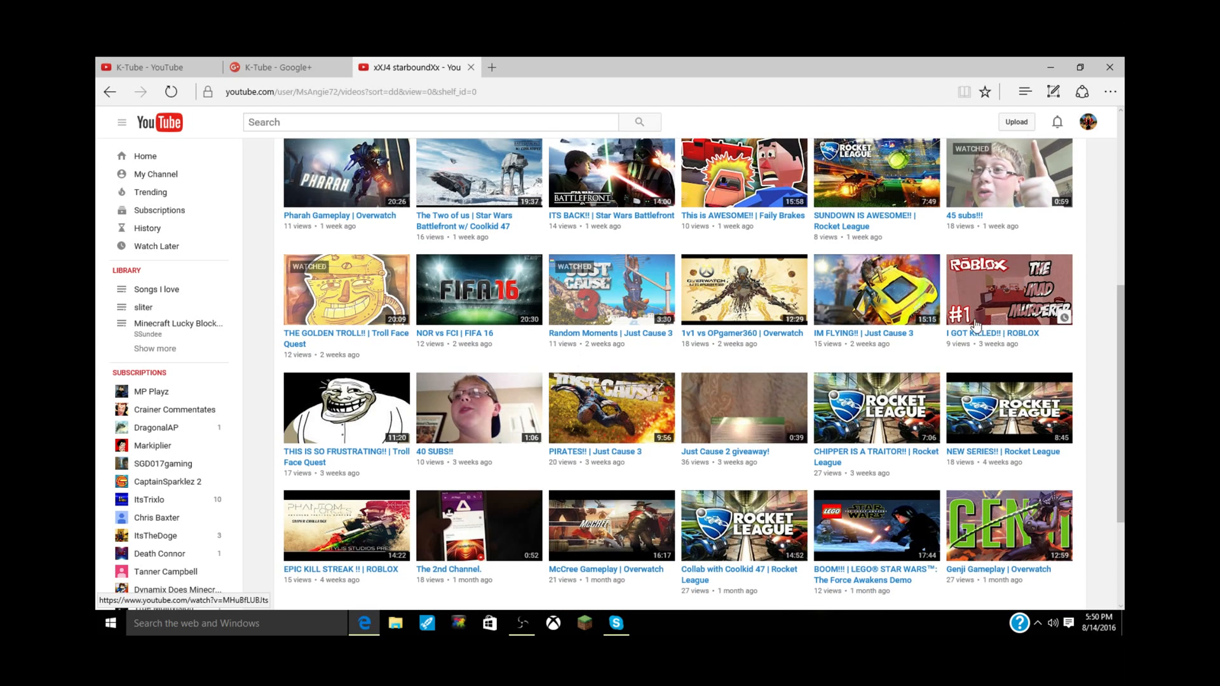
{"action": "mouse_move", "coordinate": [455, 320]}
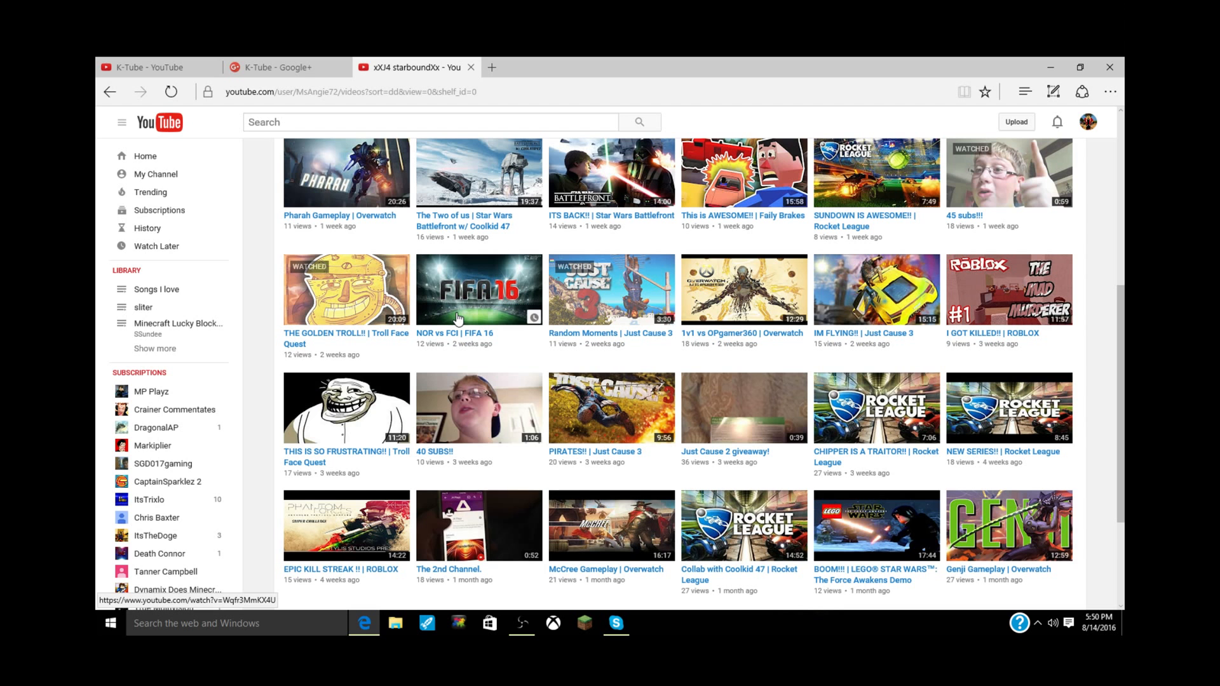
{"action": "scroll", "scroll_direction": "up", "scroll_amount": 3}
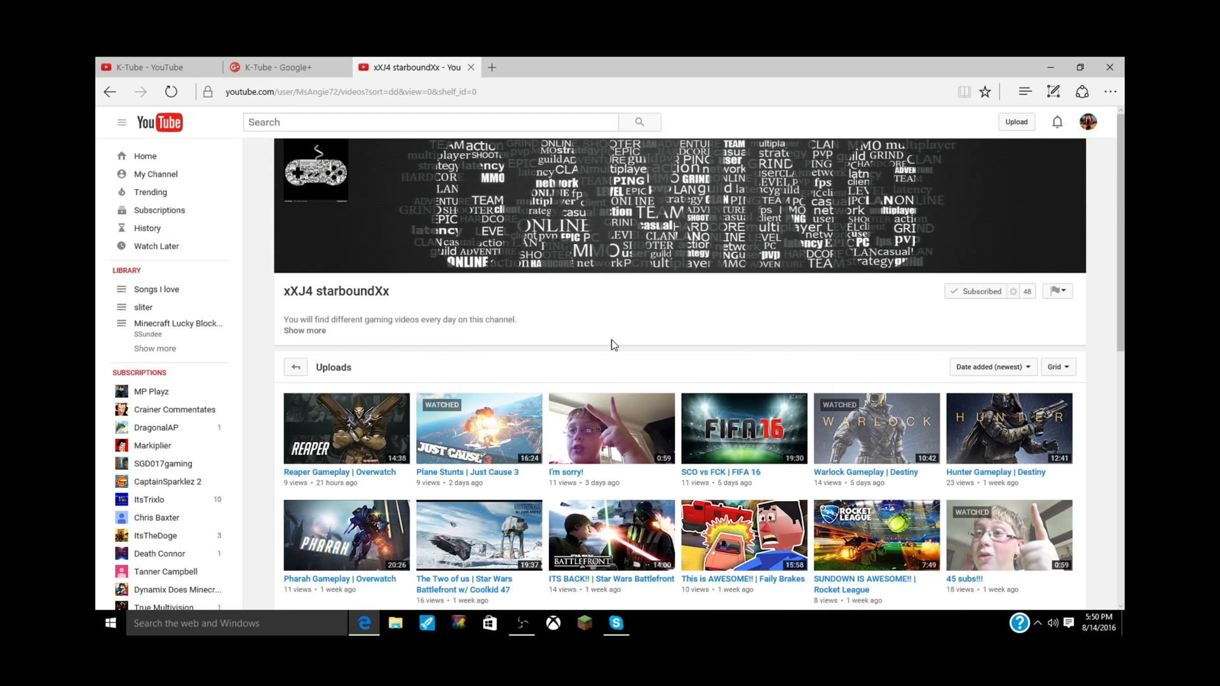
{"action": "mouse_move", "coordinate": [626, 447]}
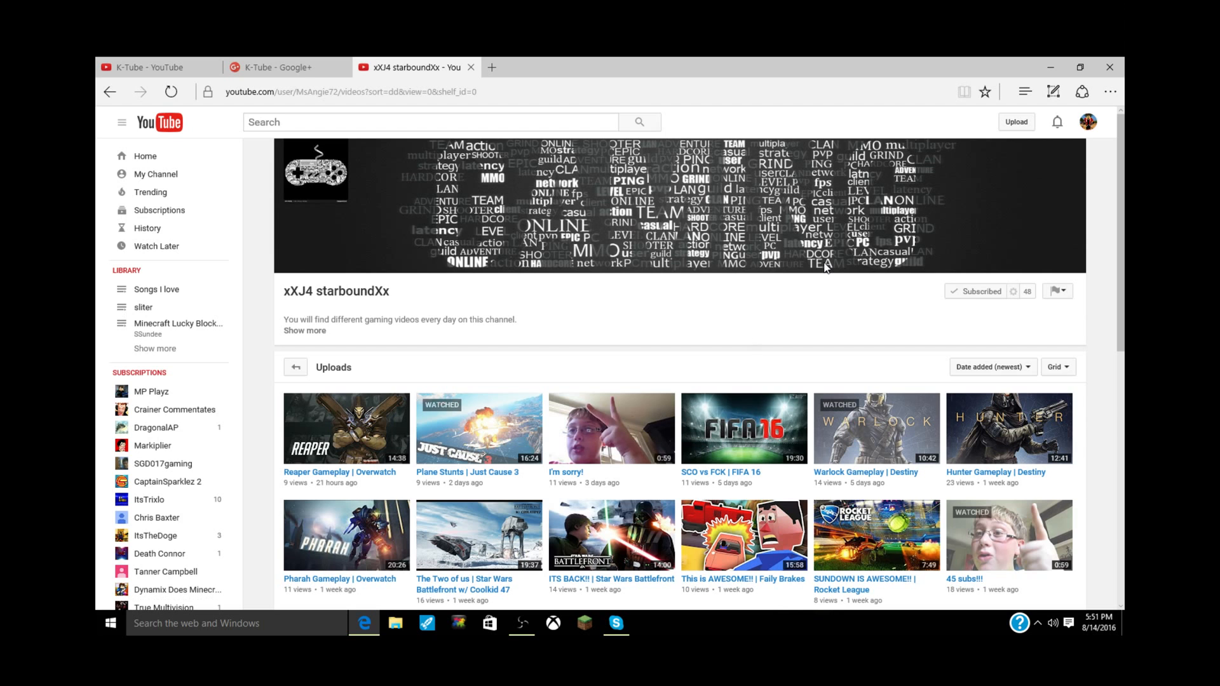
{"action": "mouse_move", "coordinate": [624, 331]}
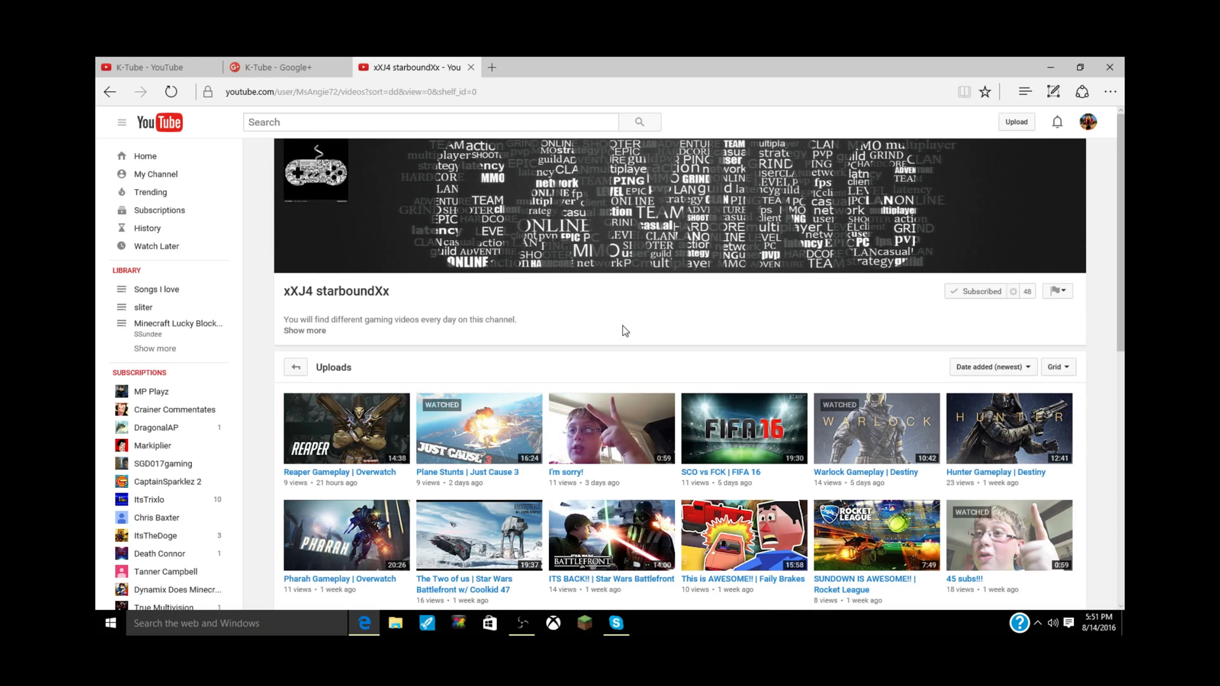
{"action": "mouse_move", "coordinate": [354, 262]}
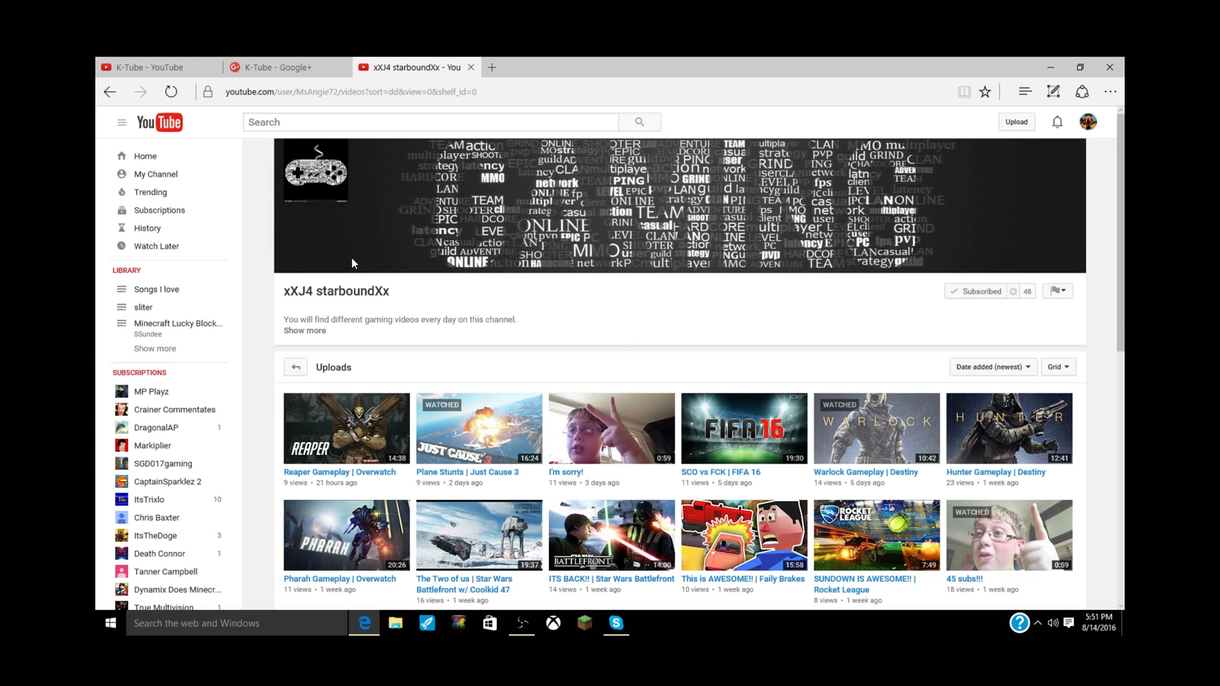
{"action": "mouse_move", "coordinate": [289, 142]}
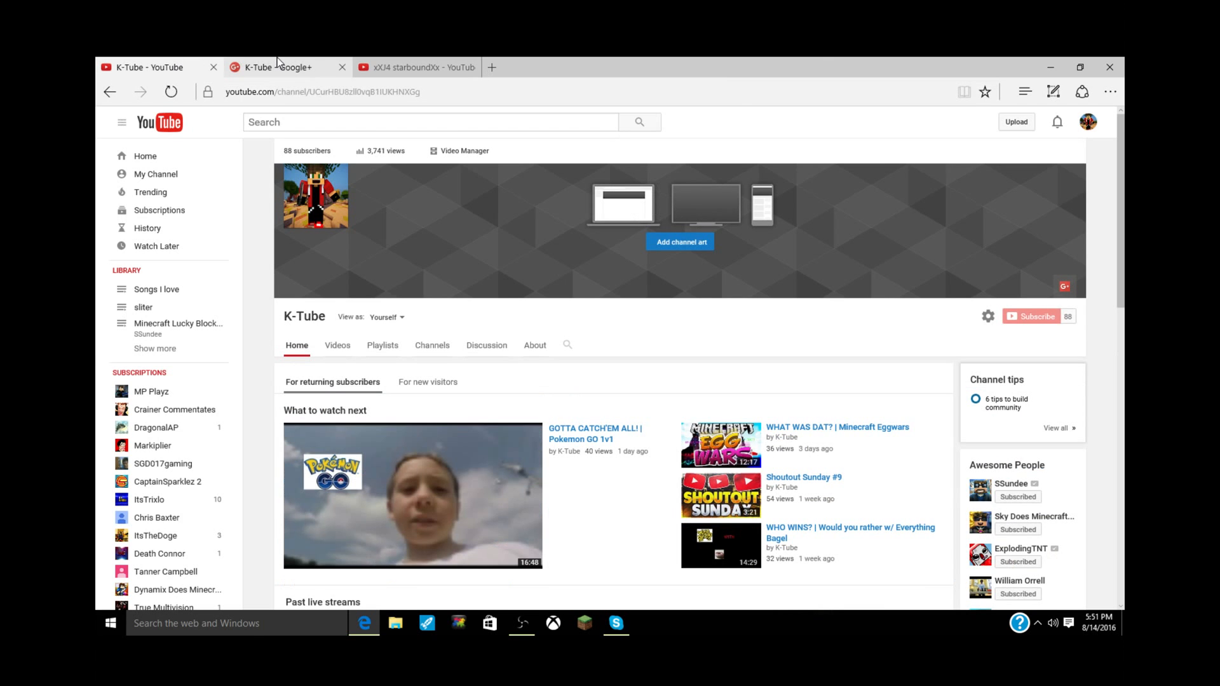
- Revisit the K-Tube Google+ profile briefly, then return to the K-Tube YouTube channel home
{"action": "left_click", "coordinate": [279, 67]}
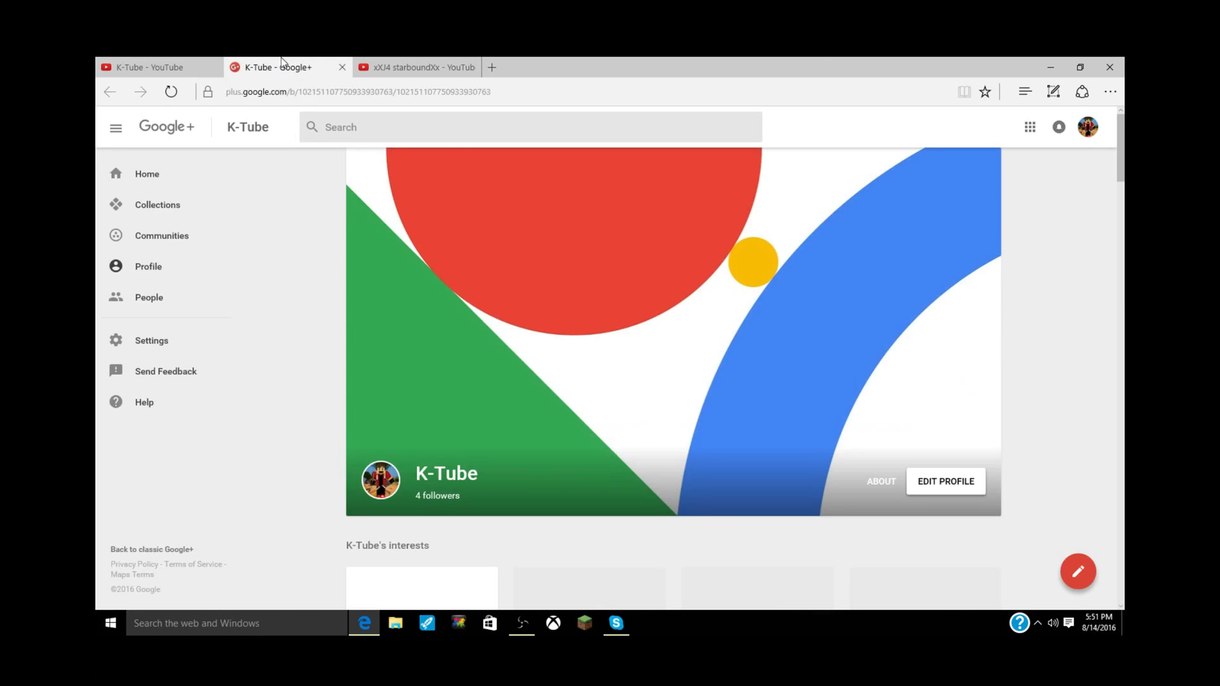
{"action": "left_click", "coordinate": [146, 68]}
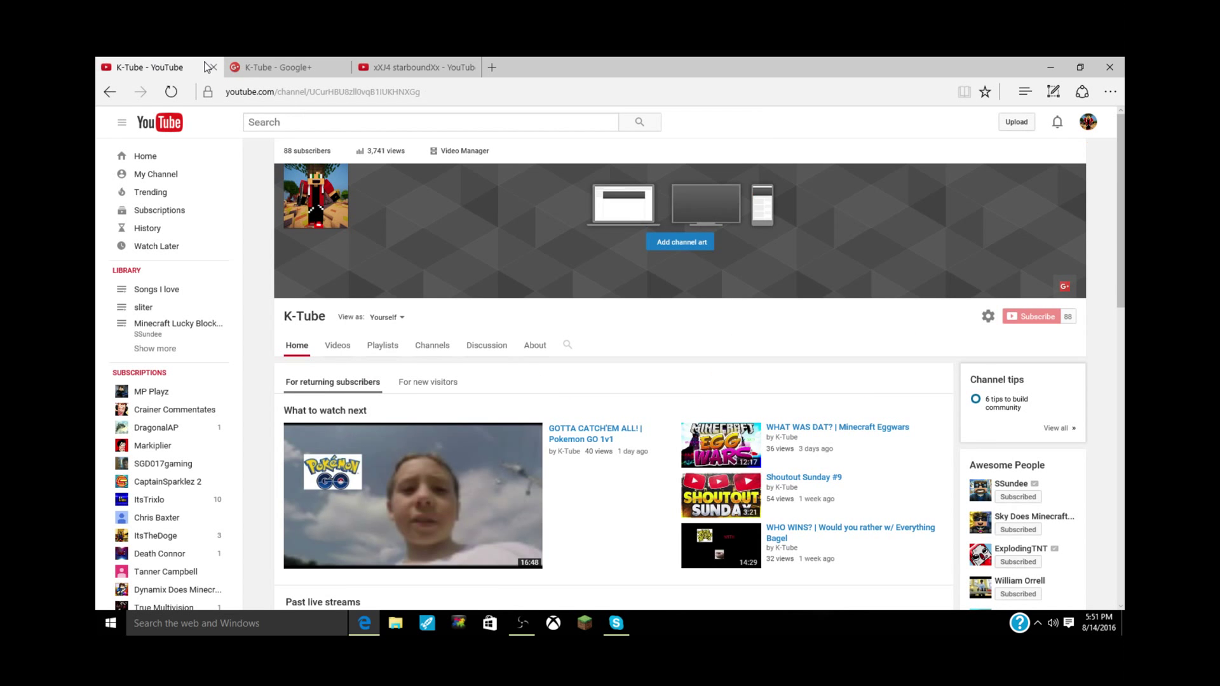